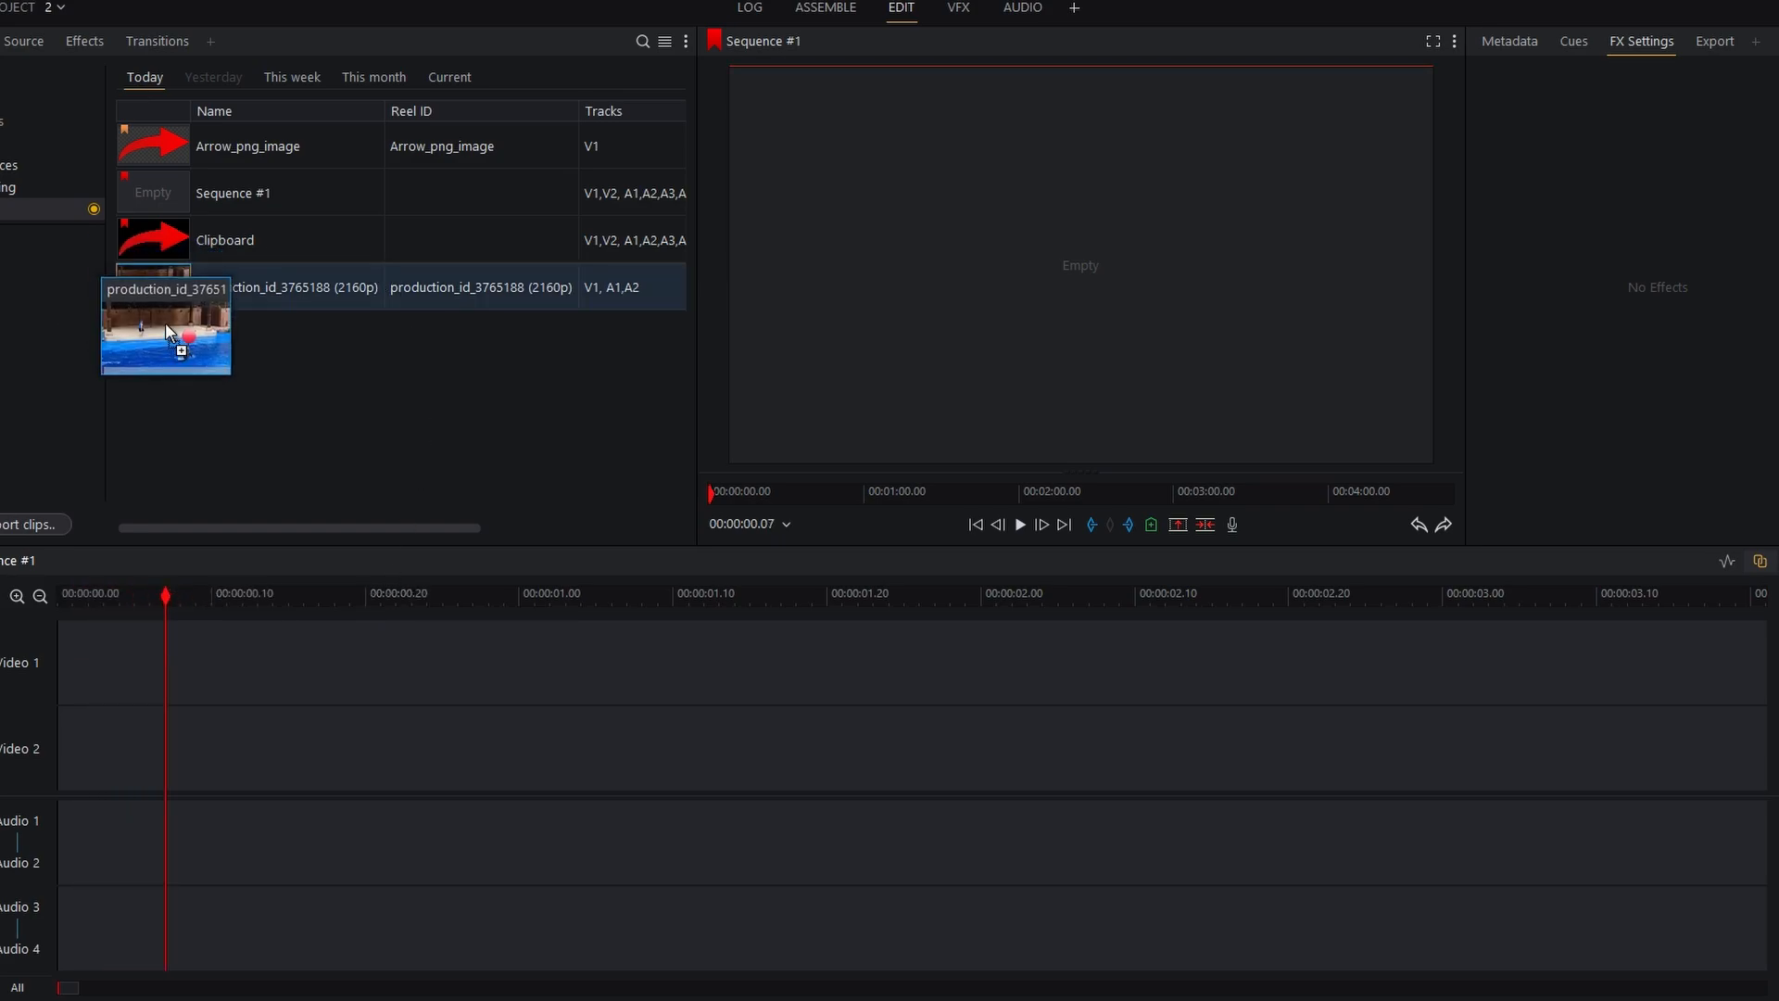
Drop the production_id_3765188 dolphin clip onto the Video 1 track of Sequence #1
drag(165, 330, 102, 589)
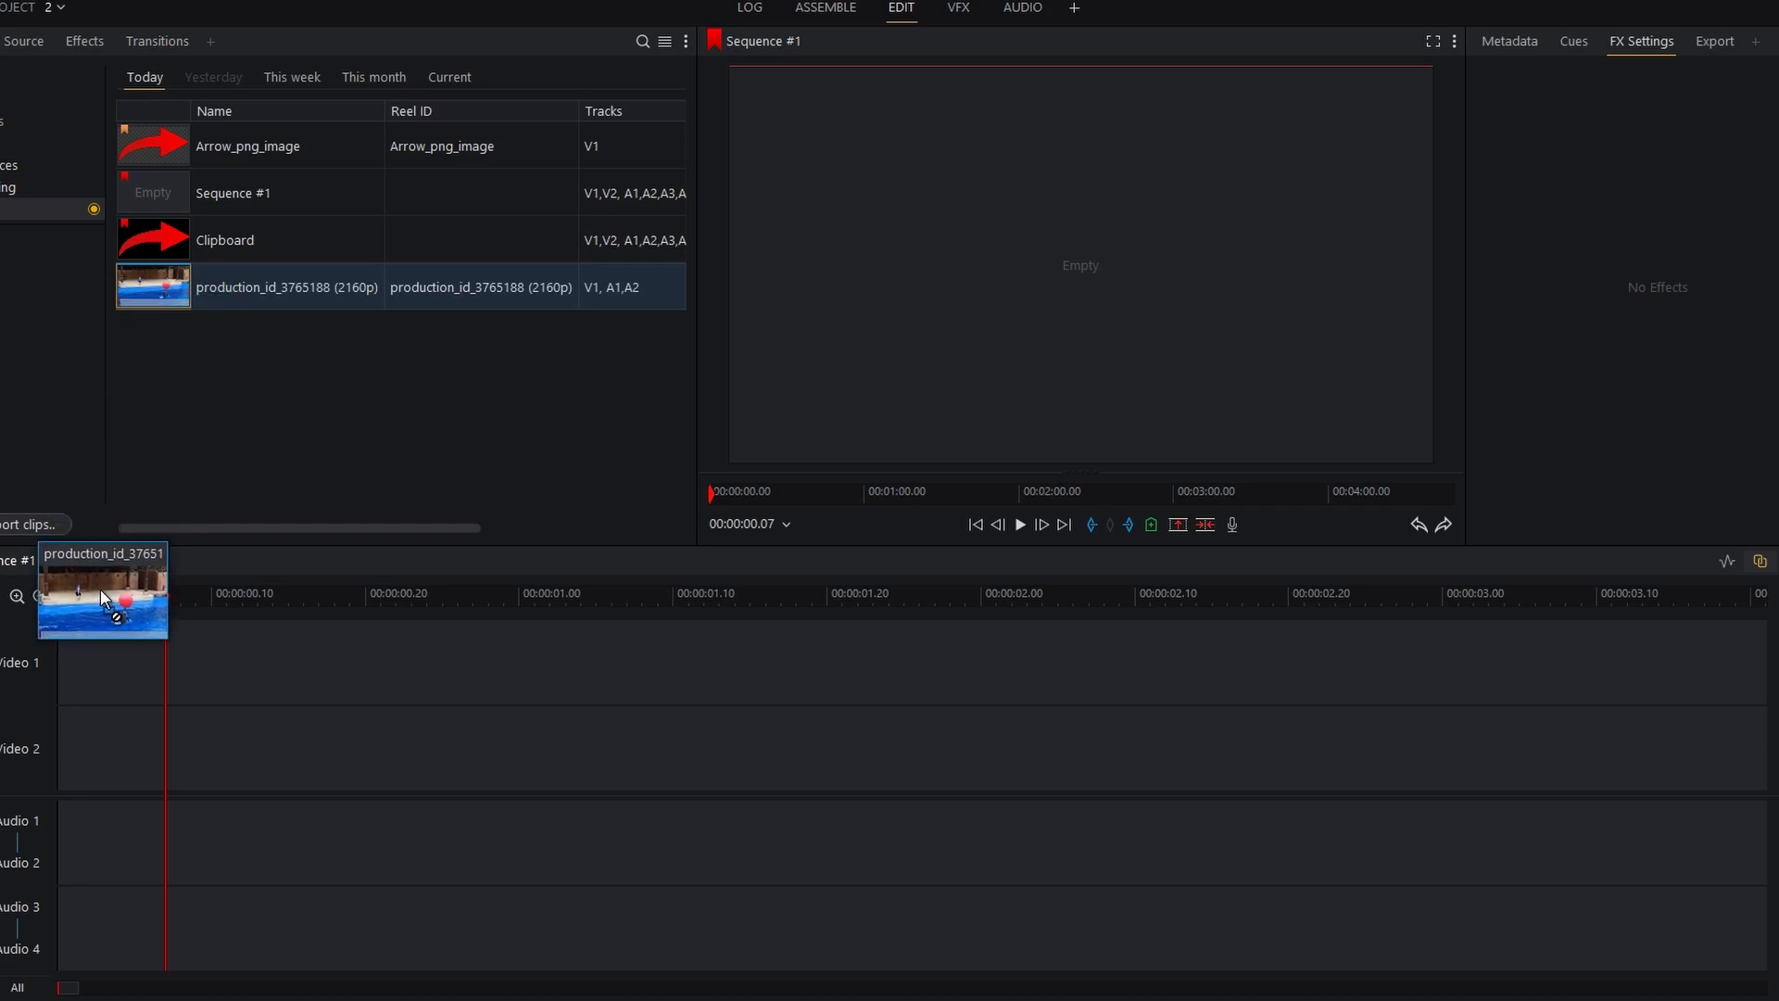
drag(102, 589, 107, 652)
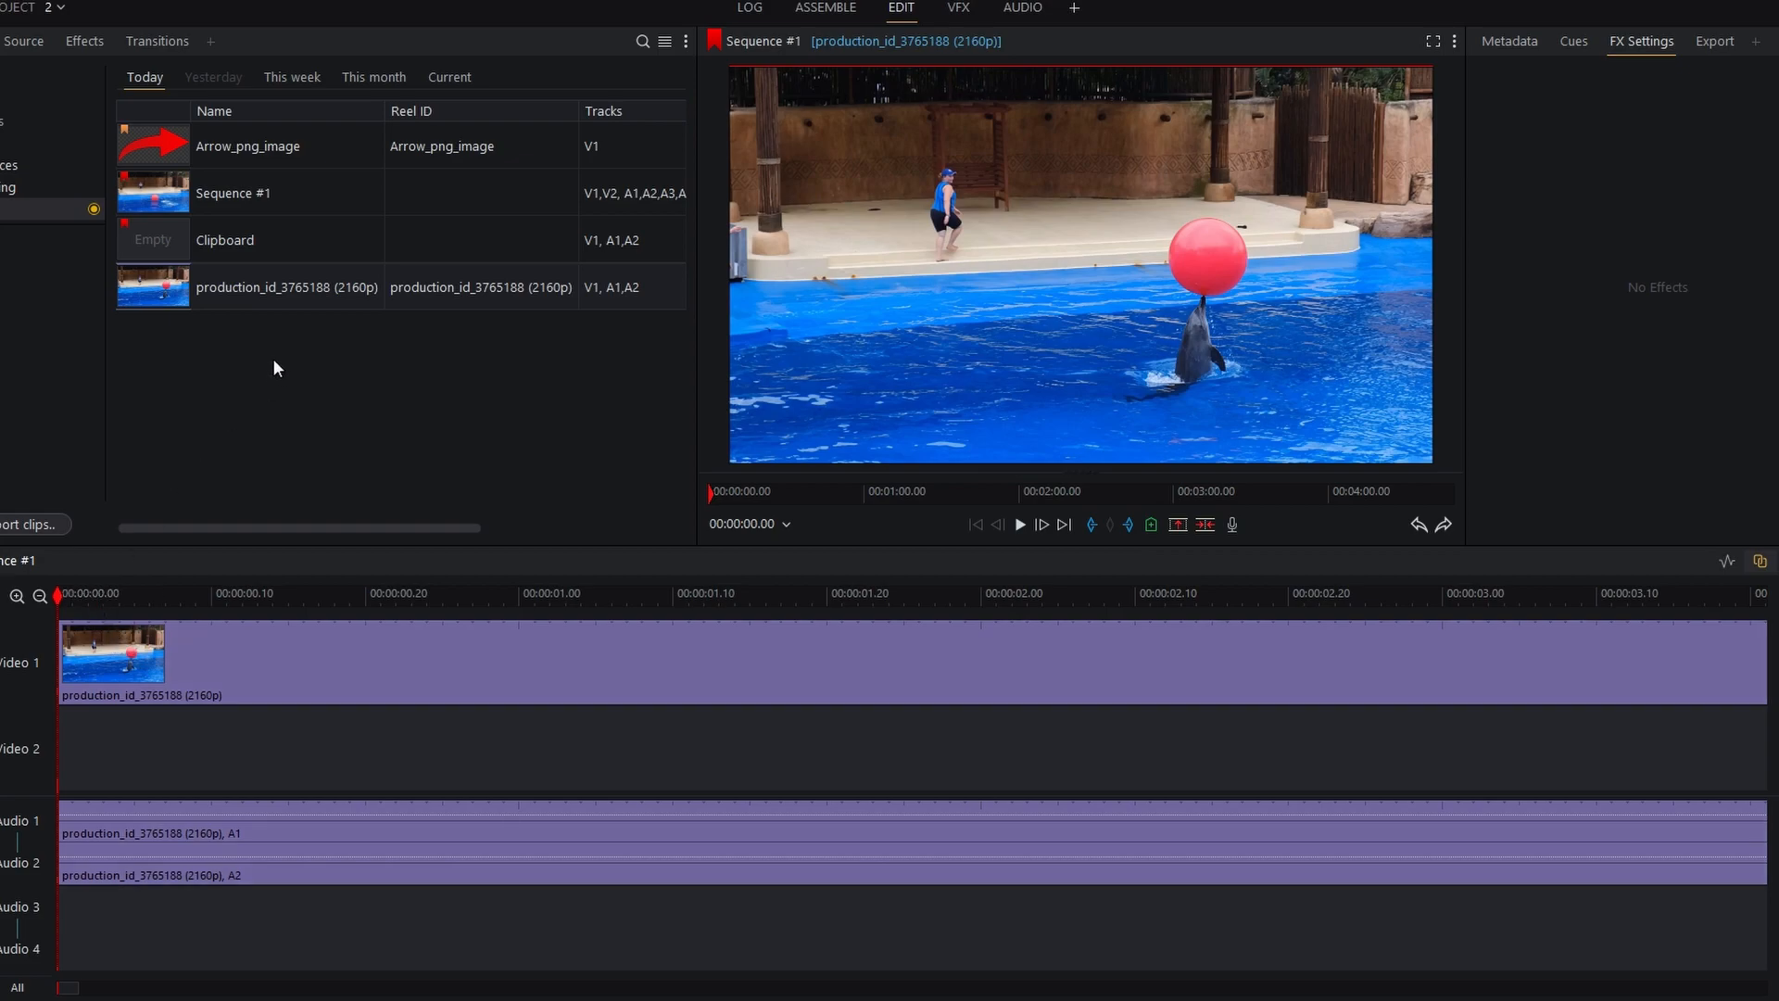
Add a third video track via Sequence Commands > Tracks > Add video
click(111, 654)
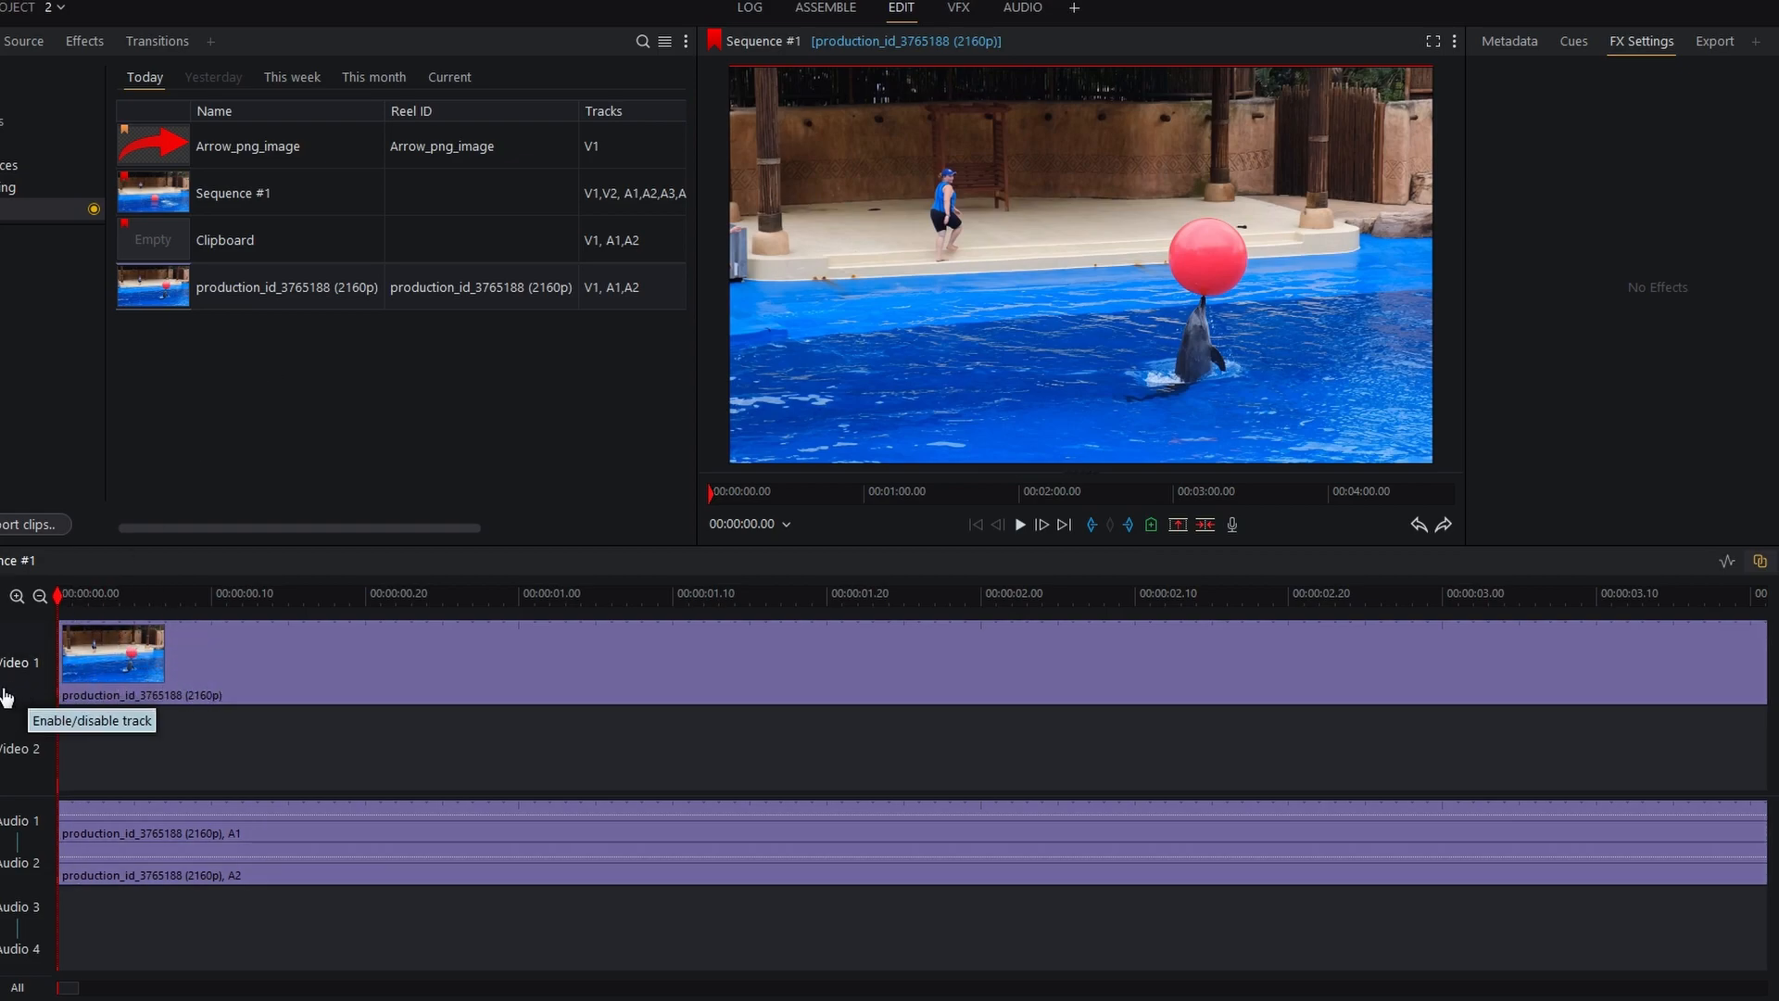
right_click(20, 664)
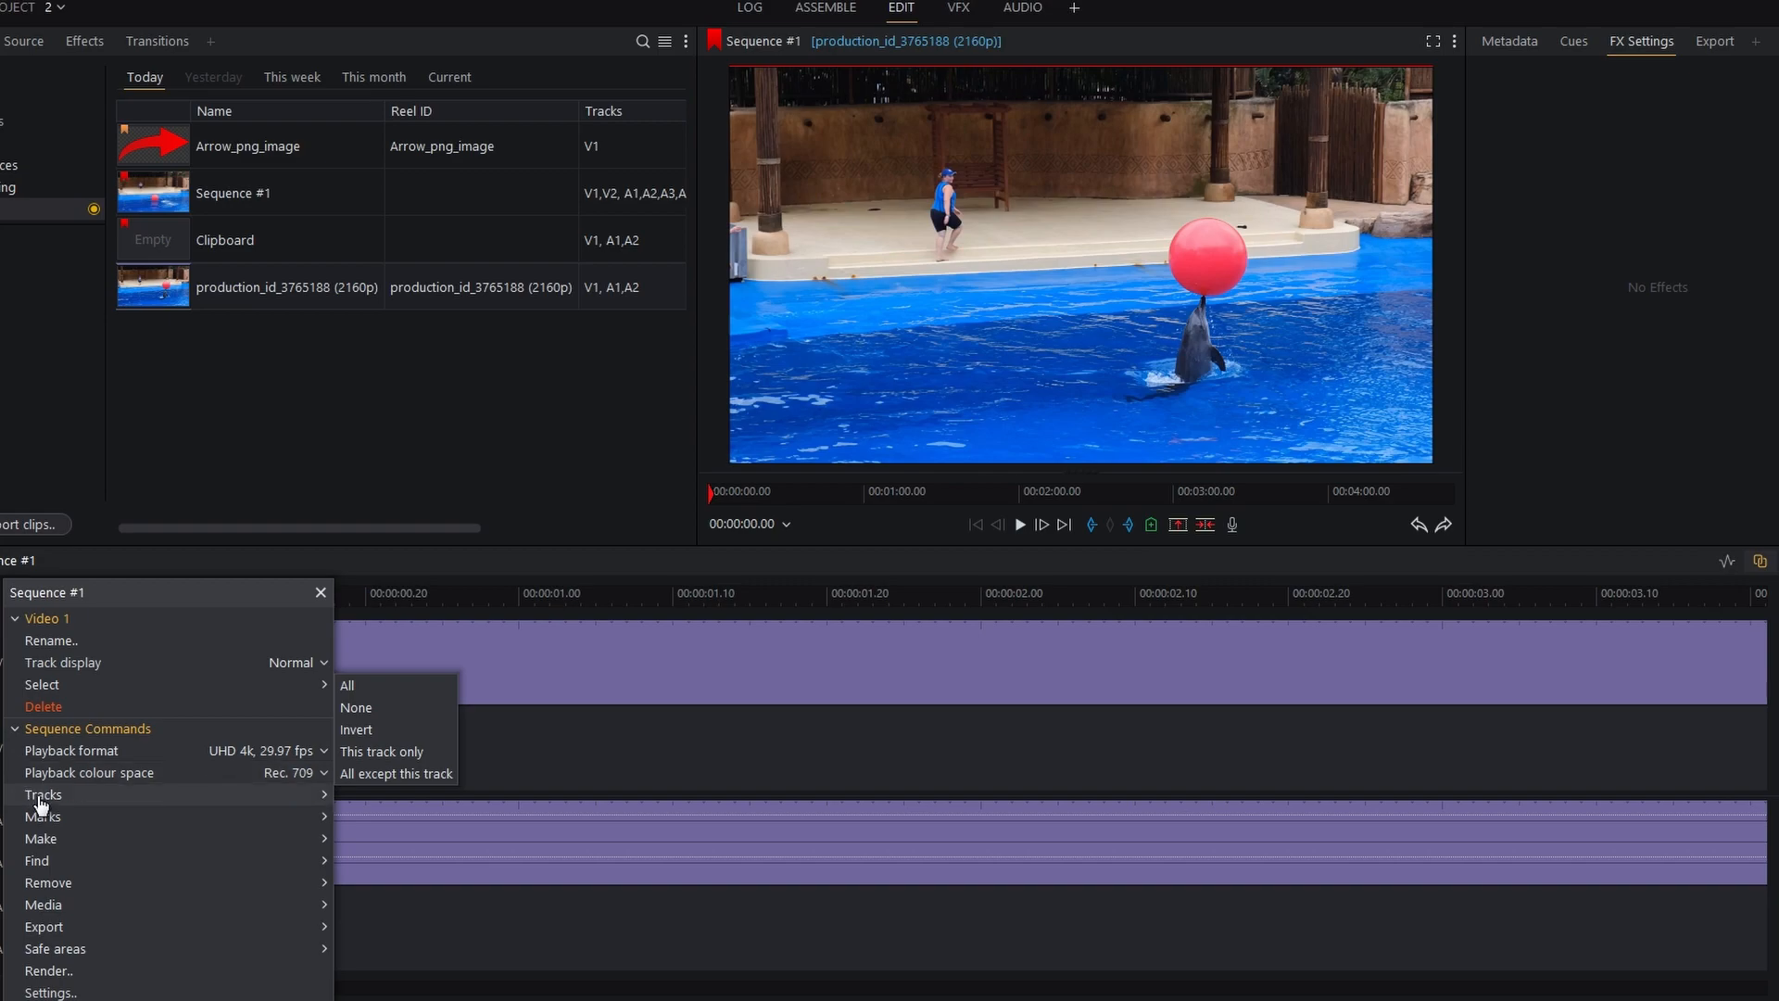
mouse_move(43, 793)
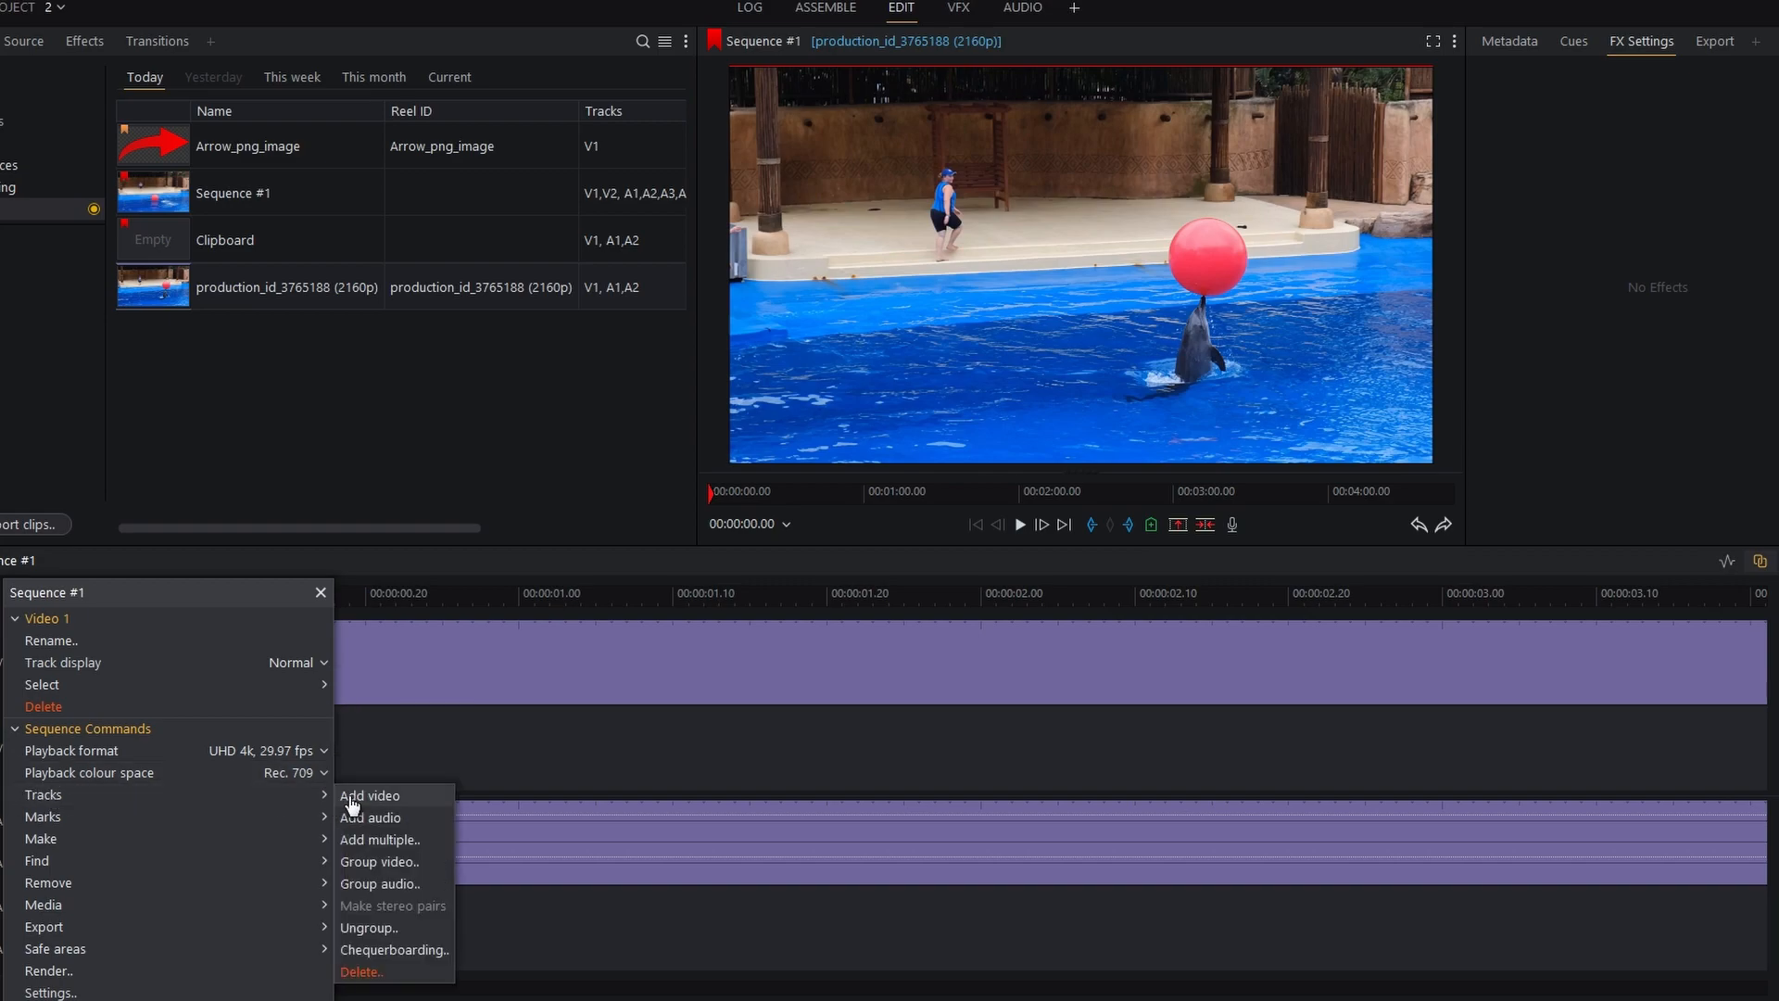
click(370, 795)
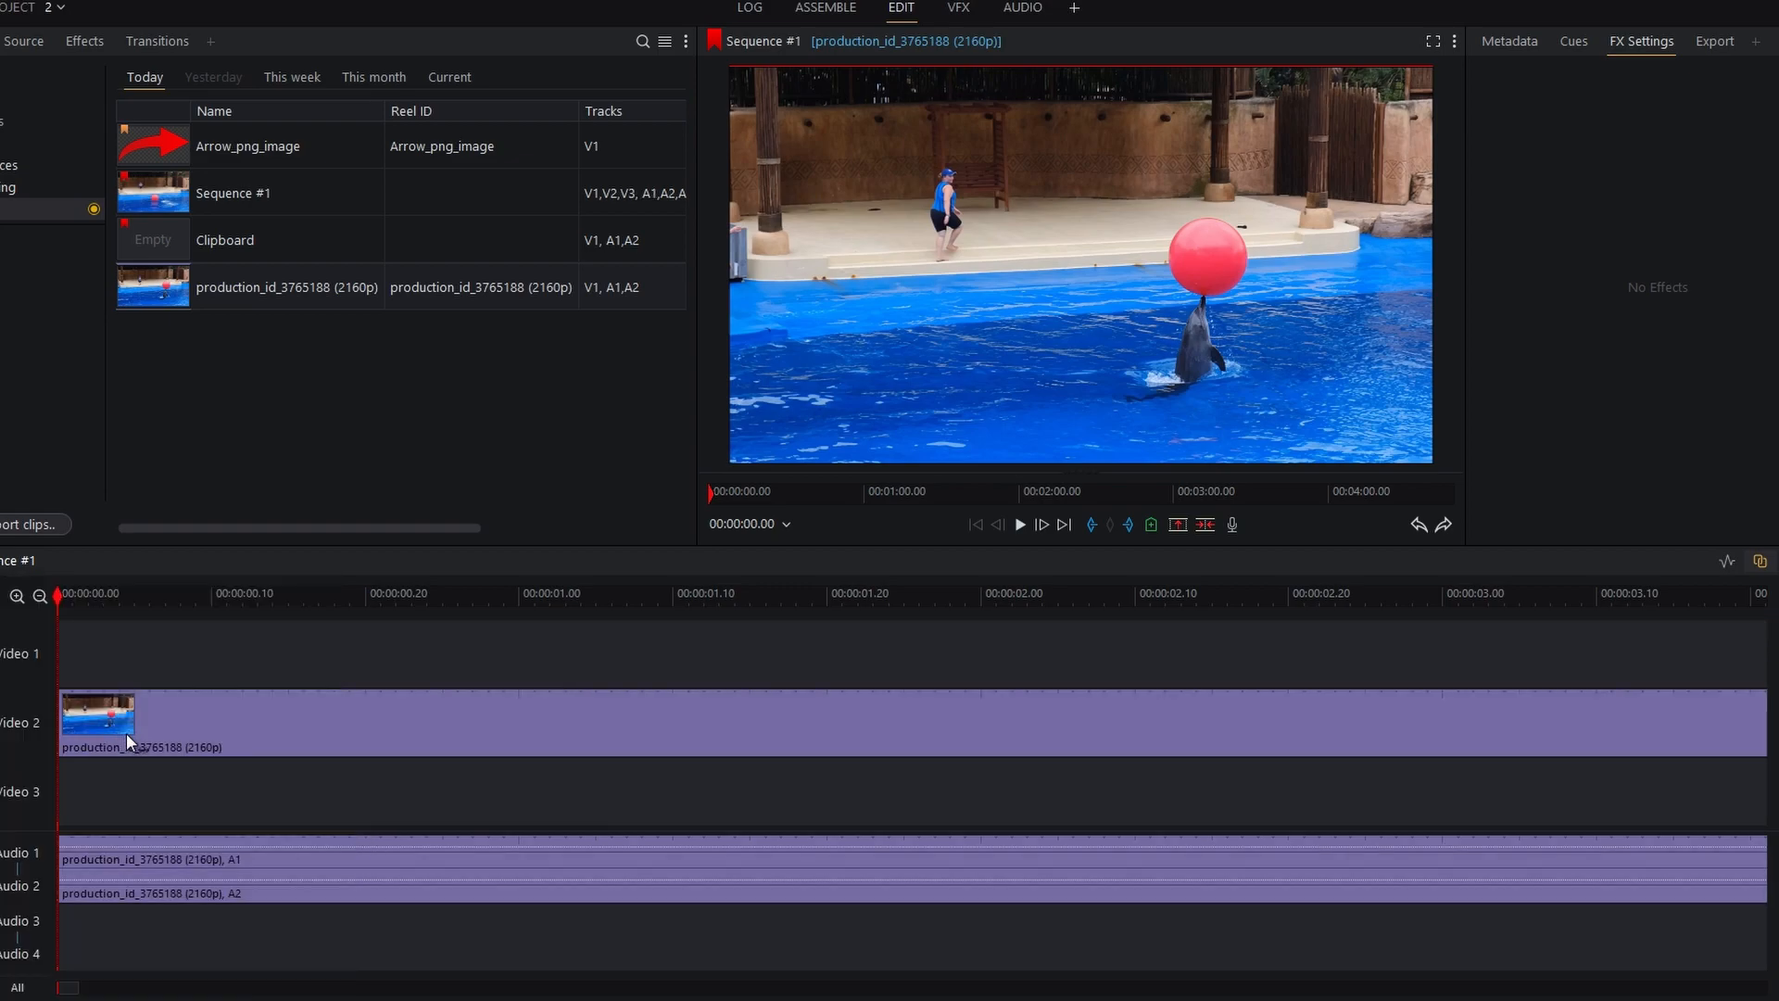
mouse_move(141, 763)
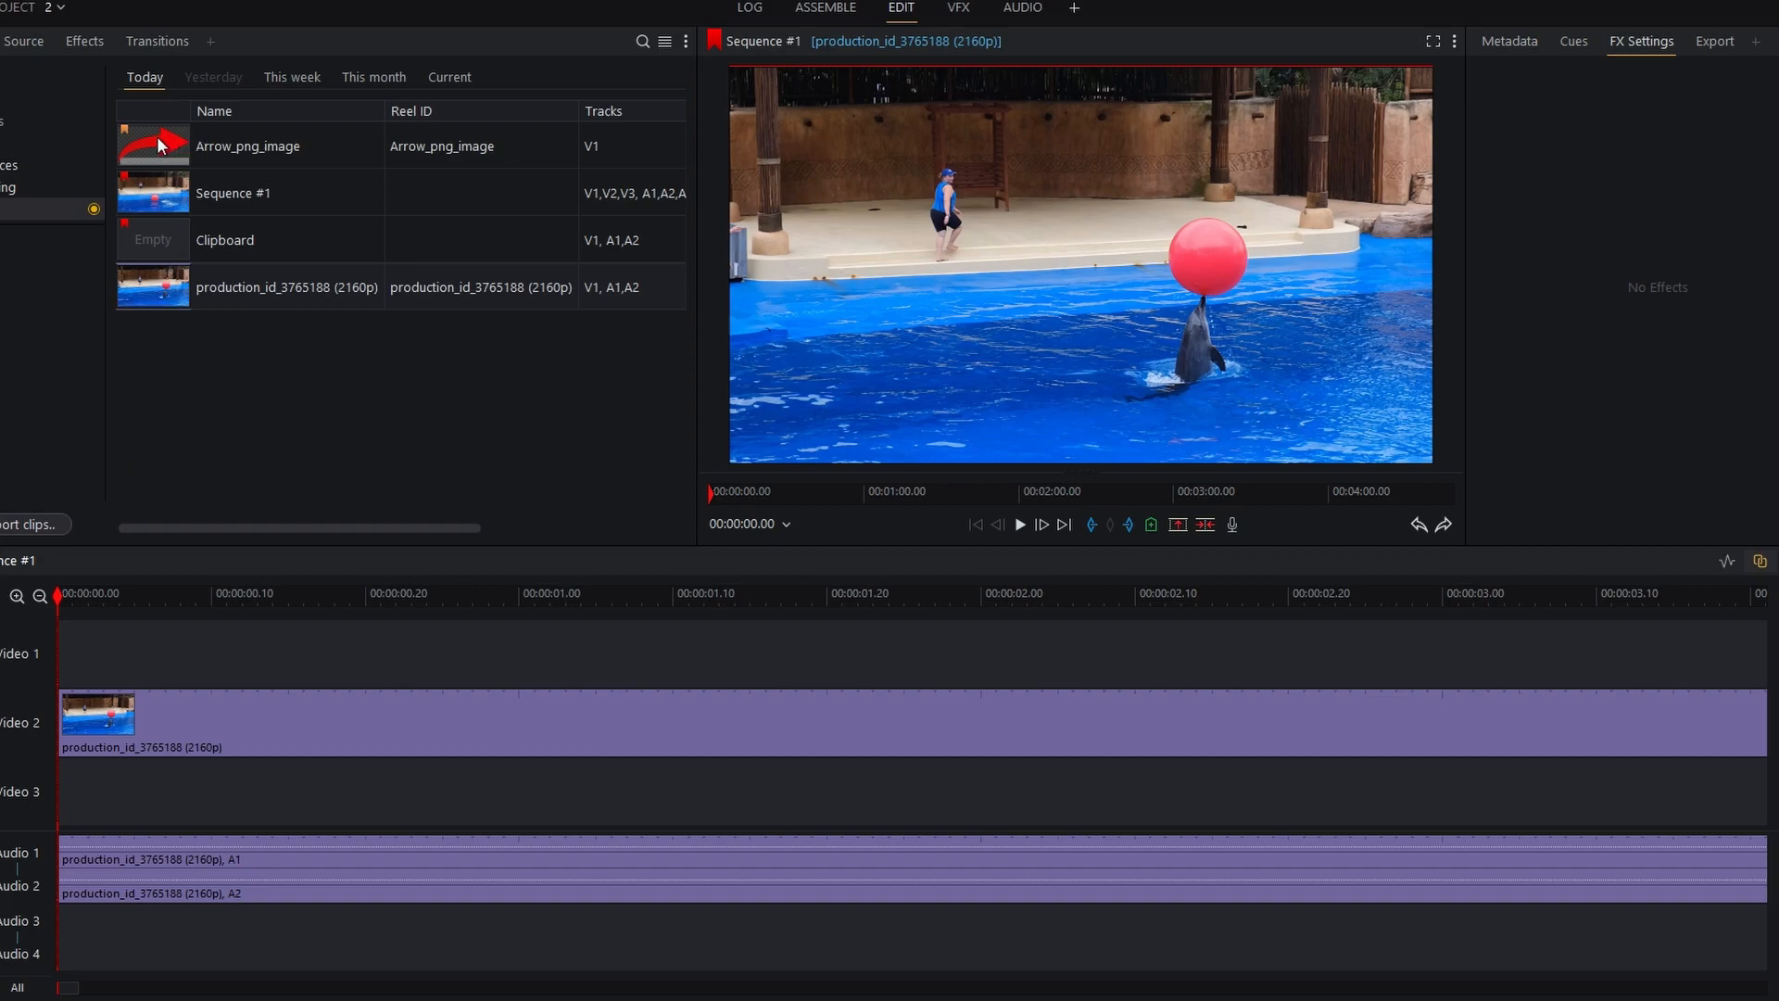
Place Arrow_png_image on the empty Video 1 track spanning the dolphin clip's full length
drag(154, 144, 135, 555)
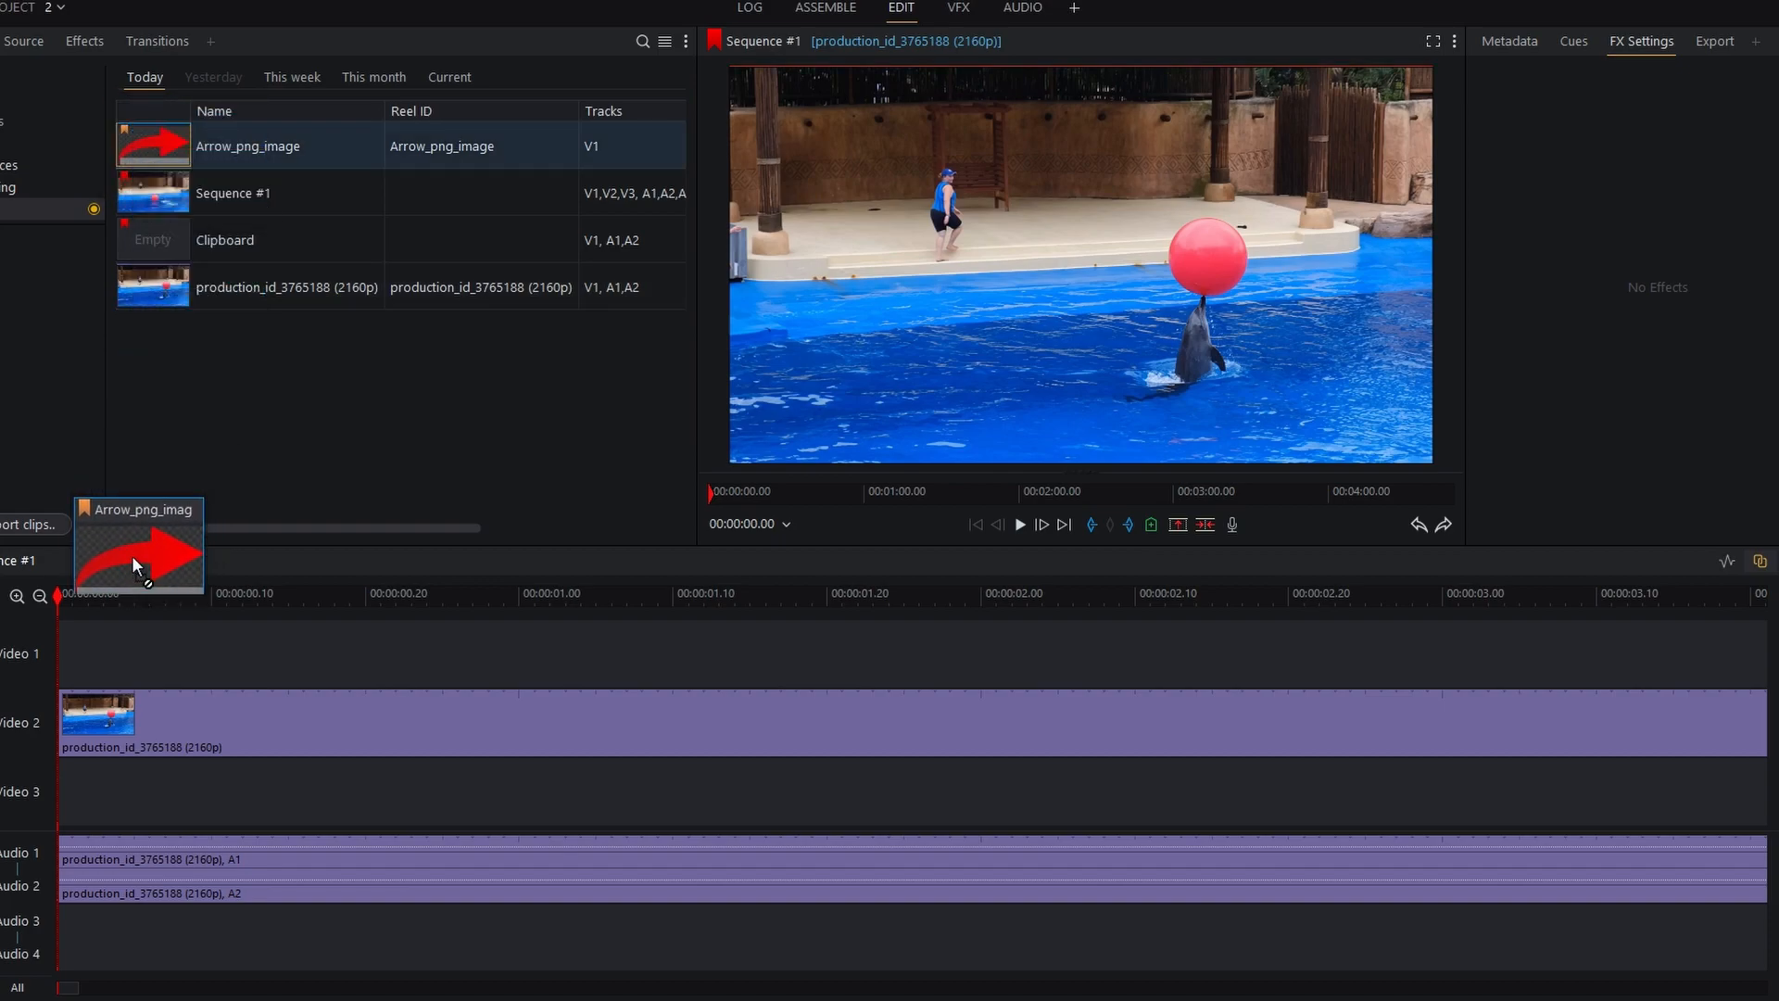
drag(139, 545, 102, 652)
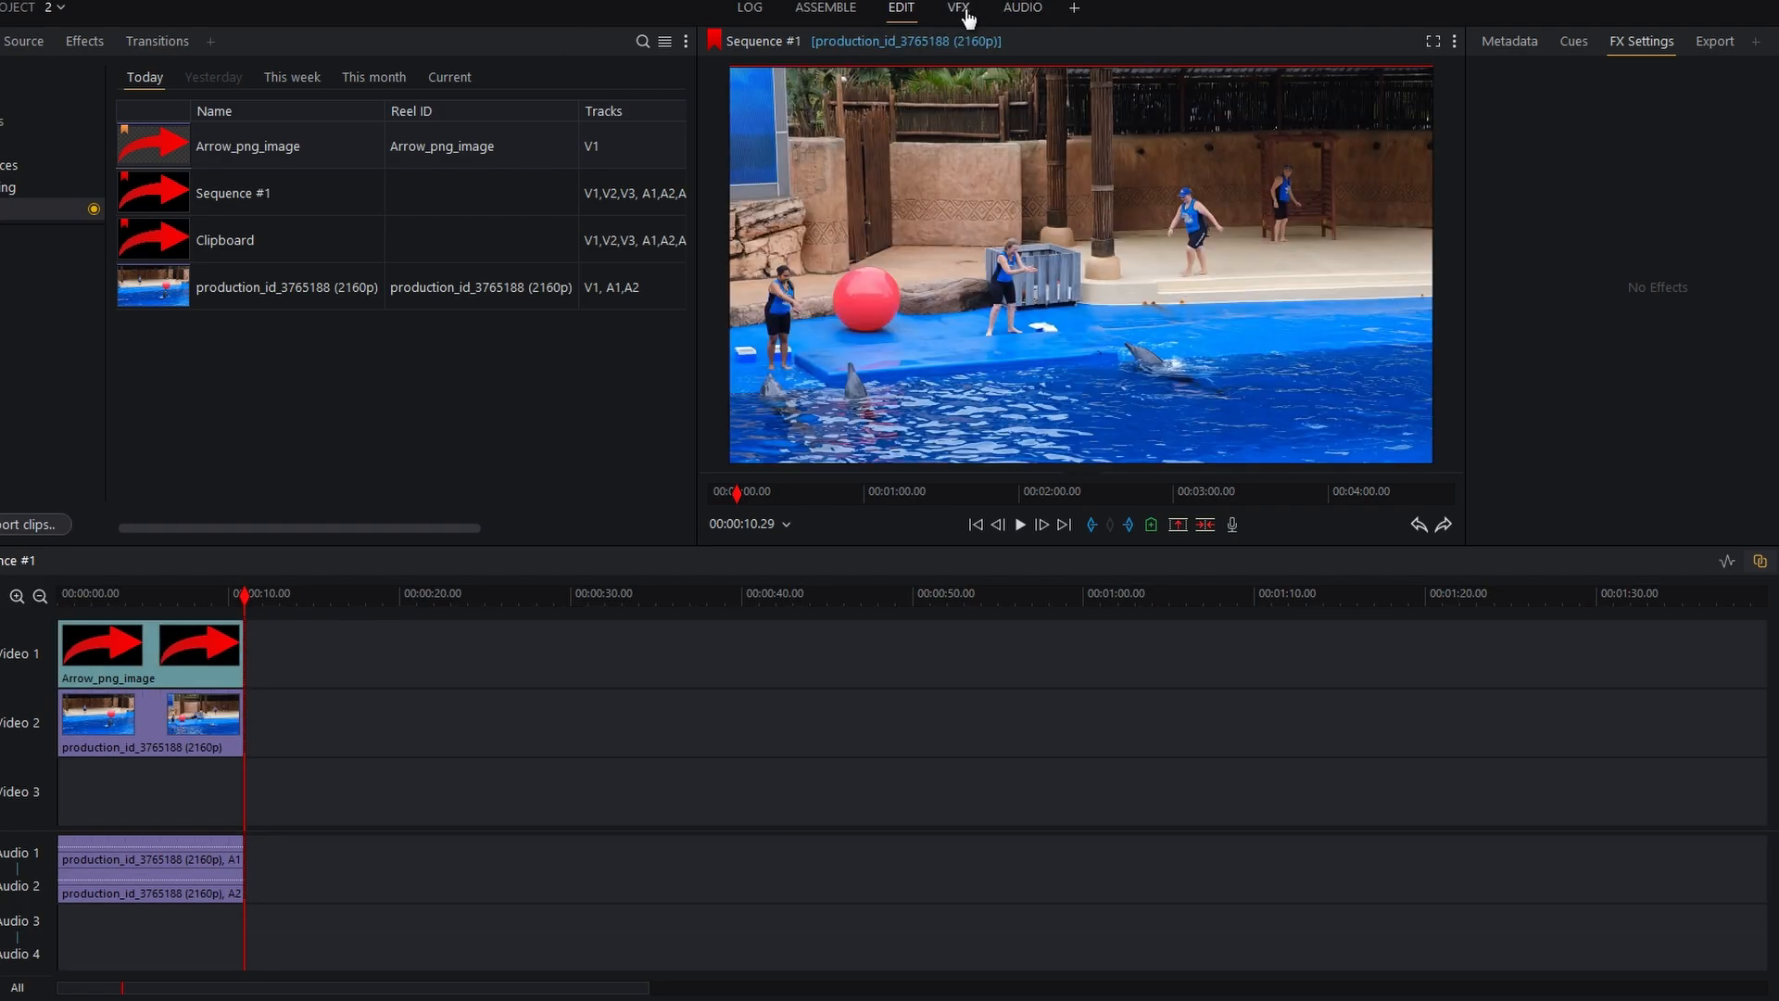
Apply Transform 3D to the arrow and shrink it to about half size over the pool
click(957, 7)
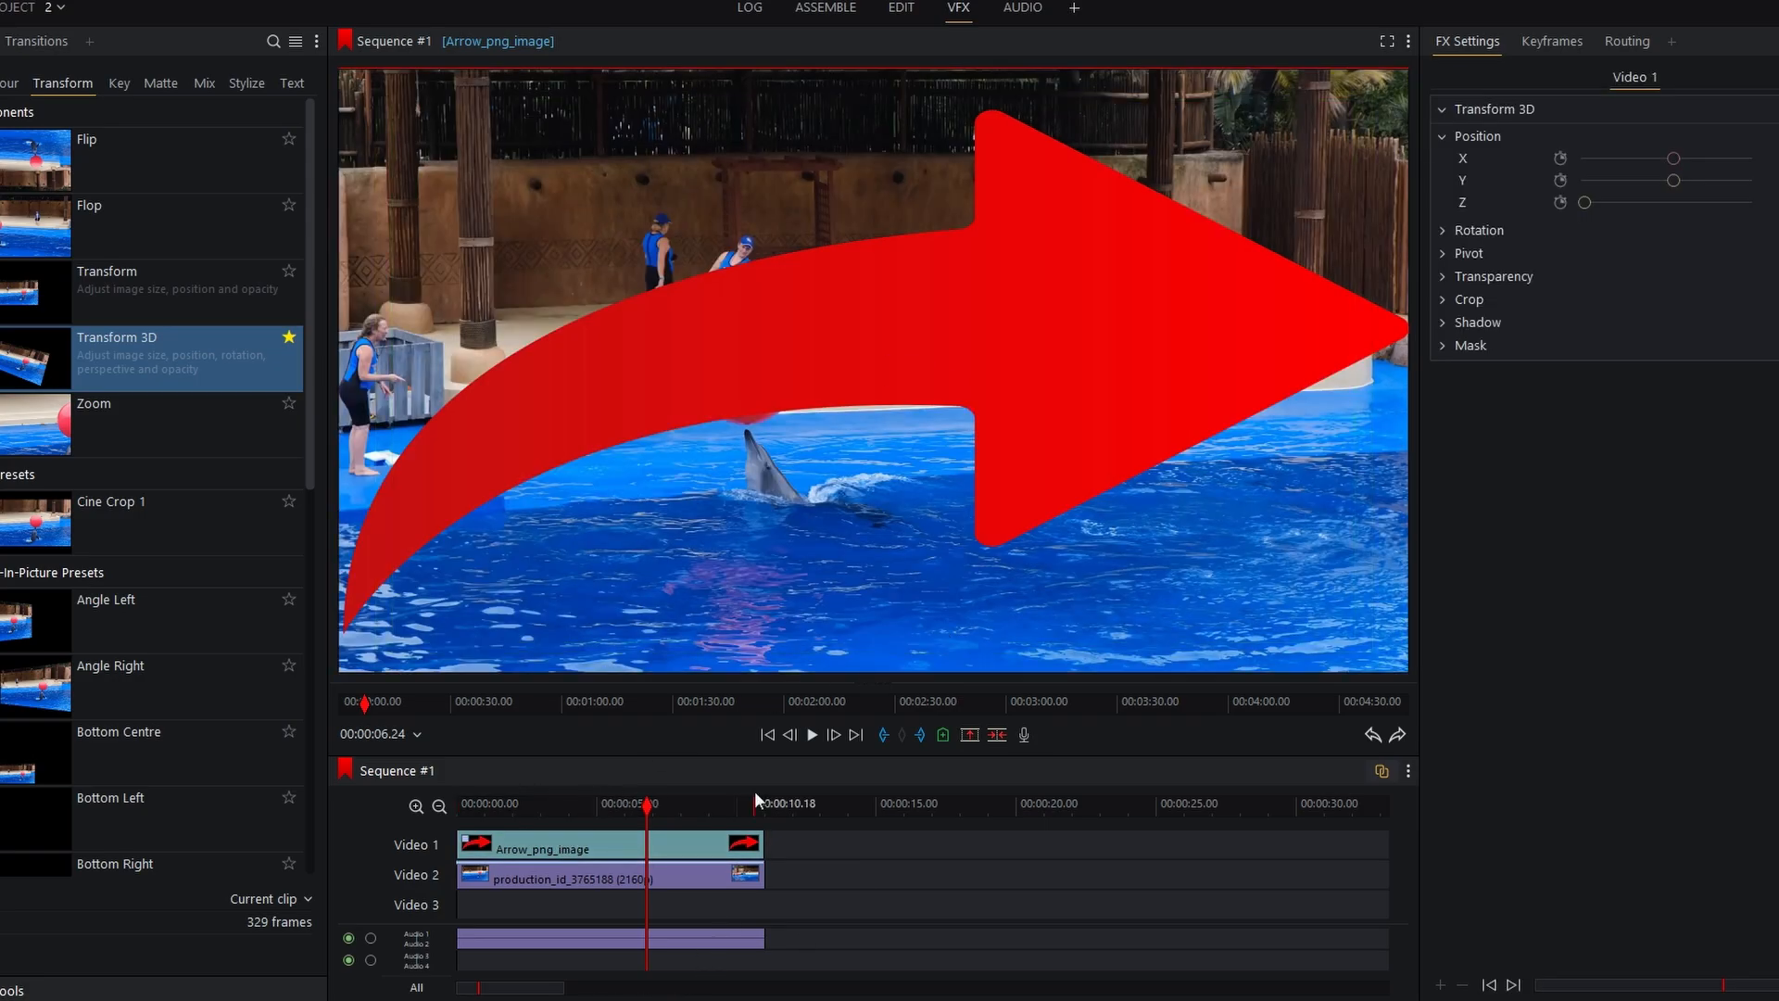
drag(1701, 179, 1669, 180)
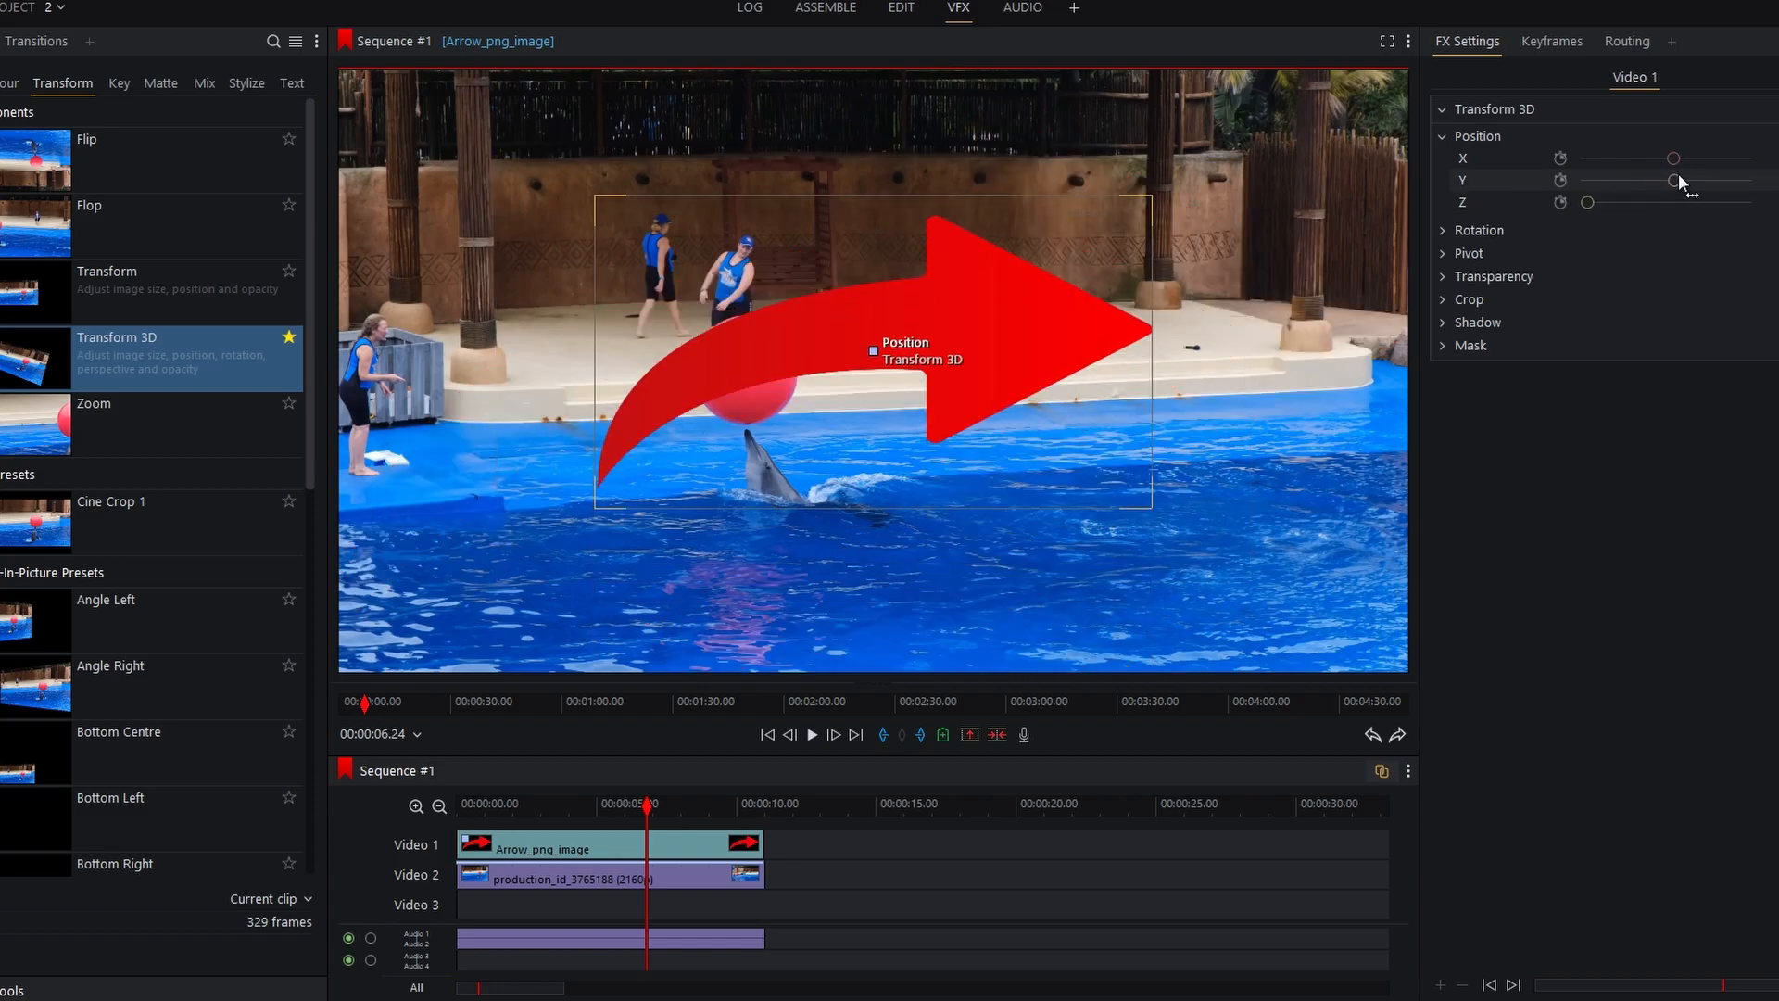
Adjust the X and Y rotation values so the arrow tilts across the water below the ball
click(1442, 230)
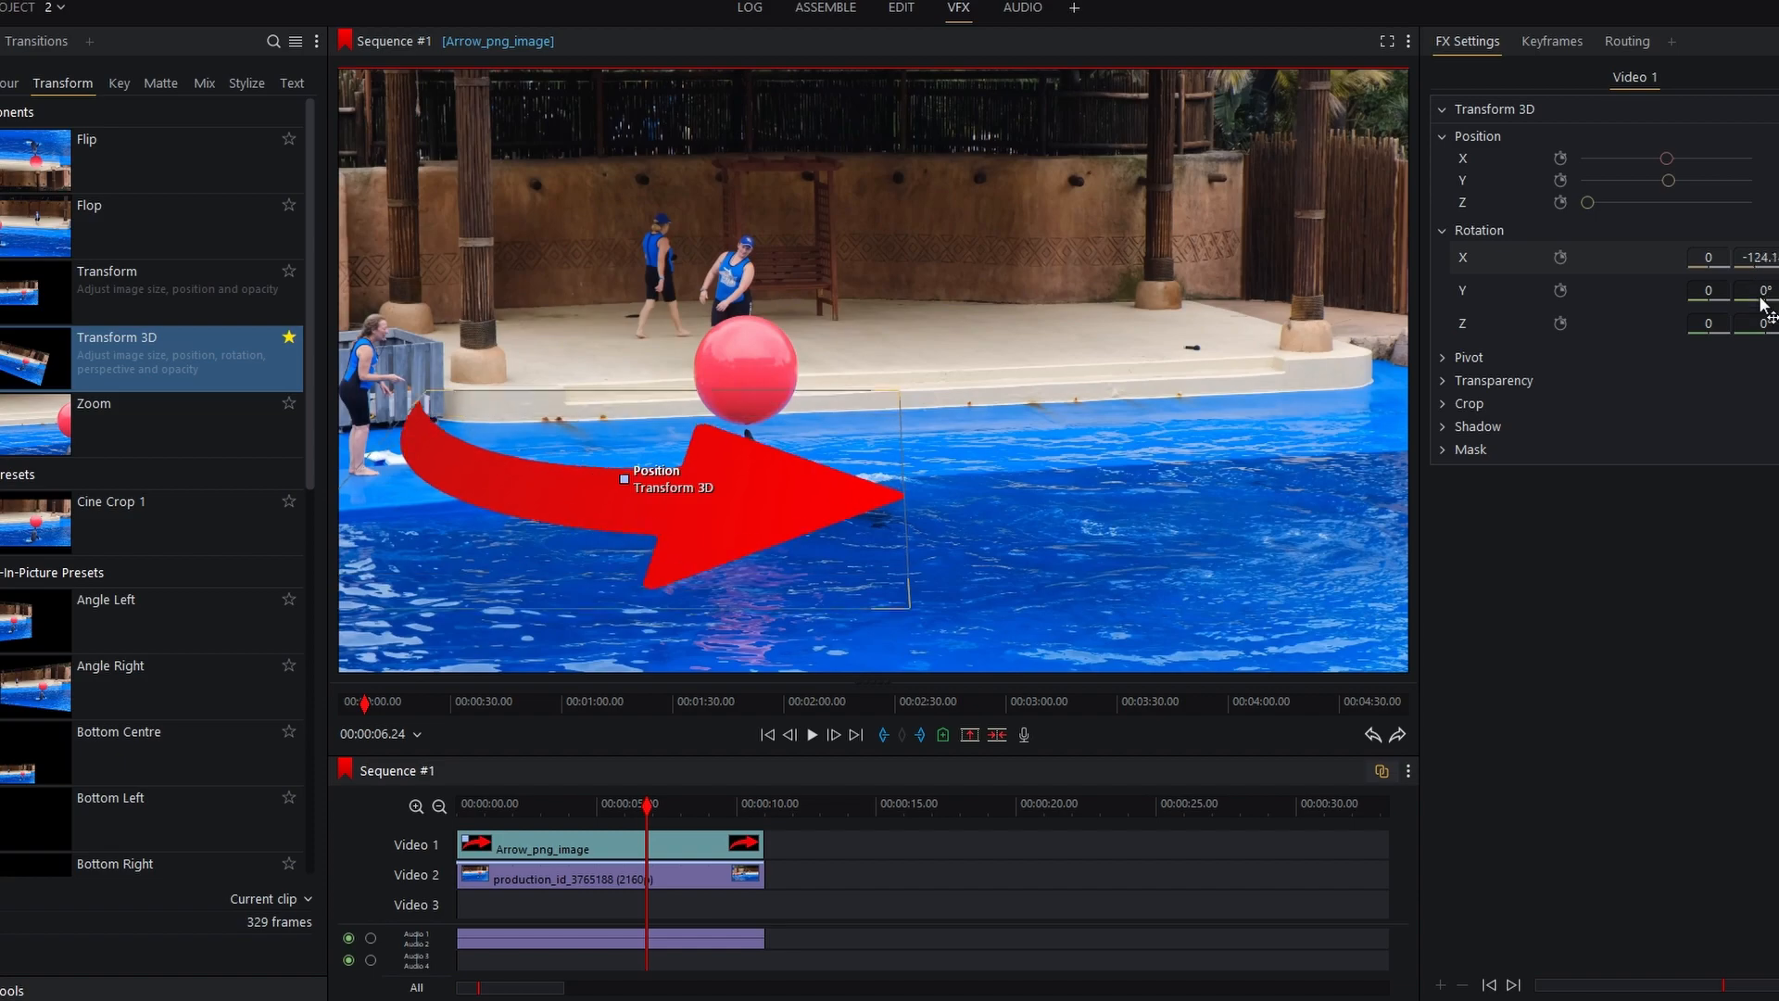
drag(1758, 291, 1764, 300)
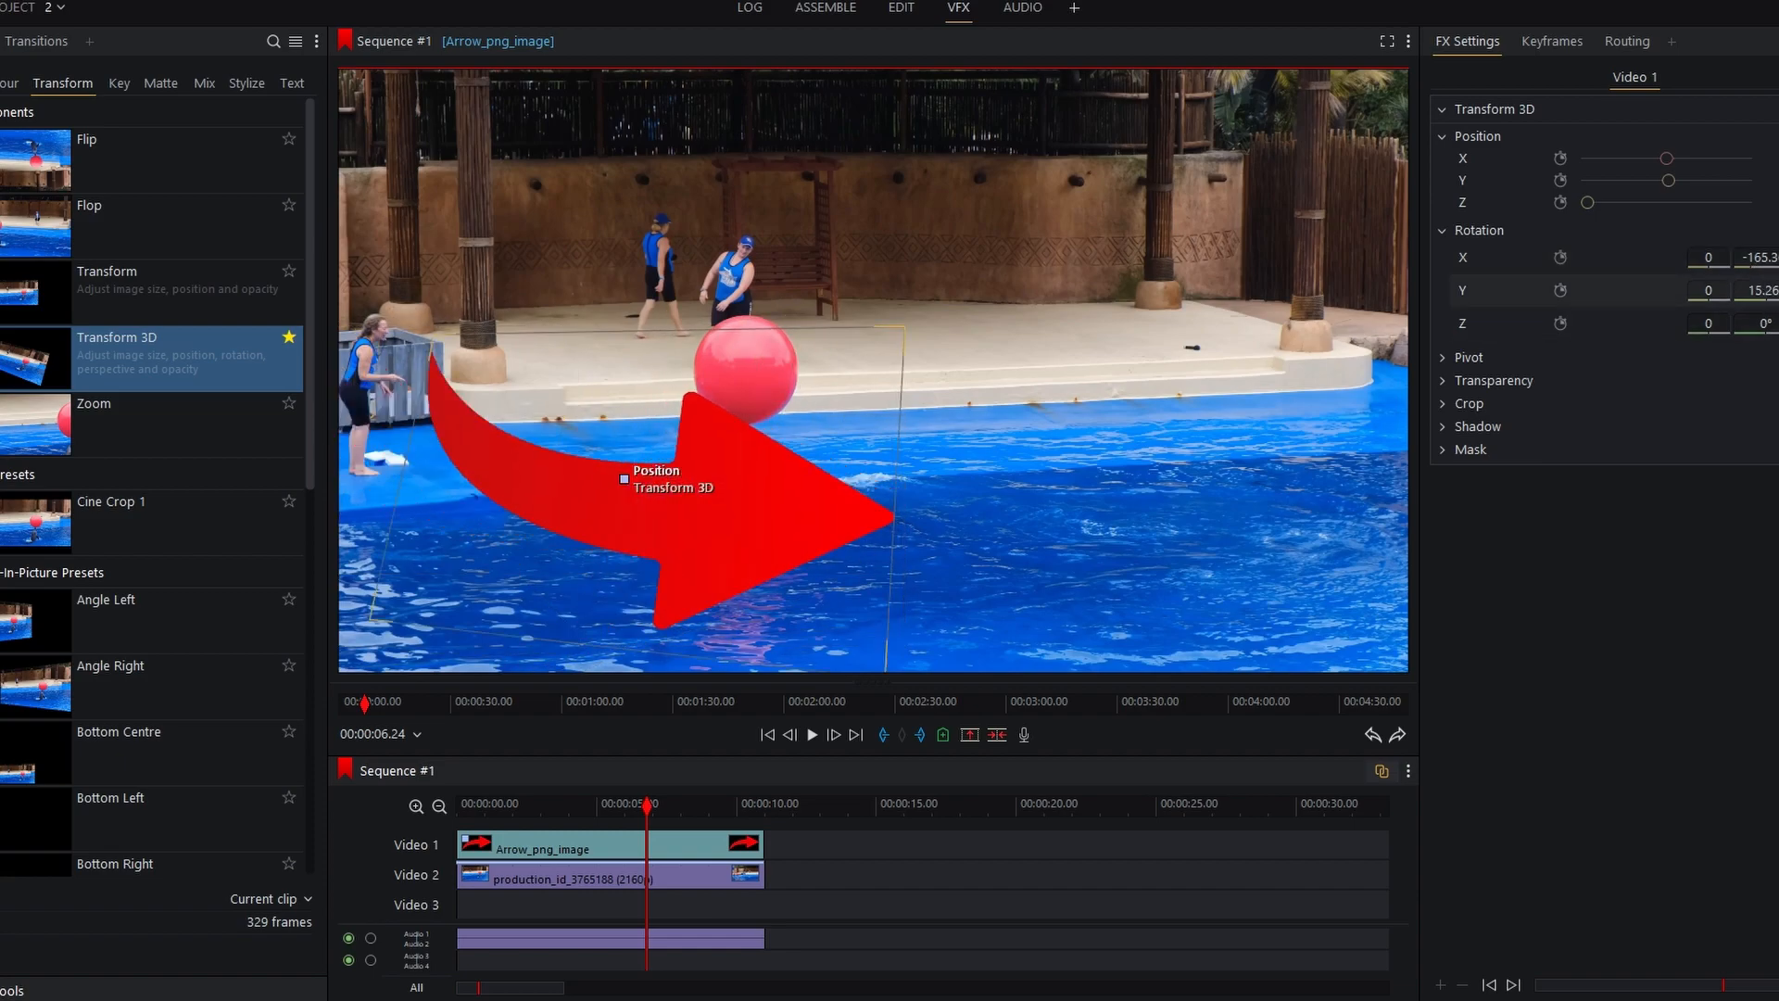